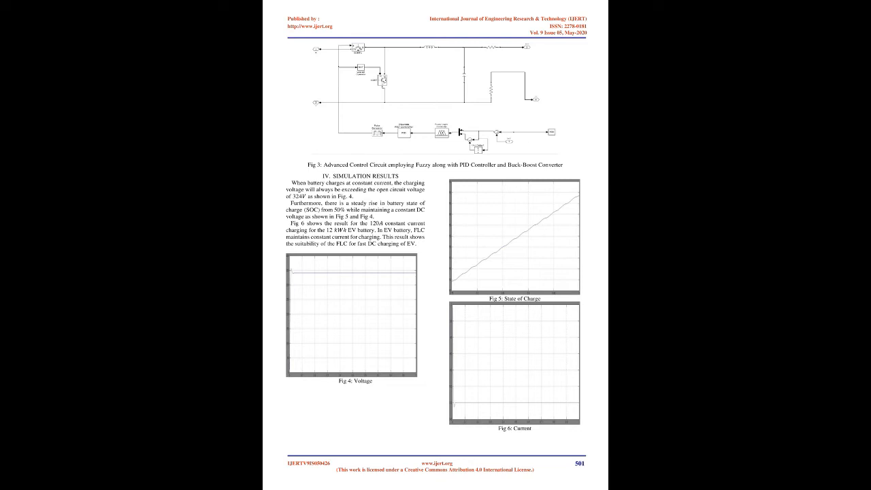
scroll("down", 3)
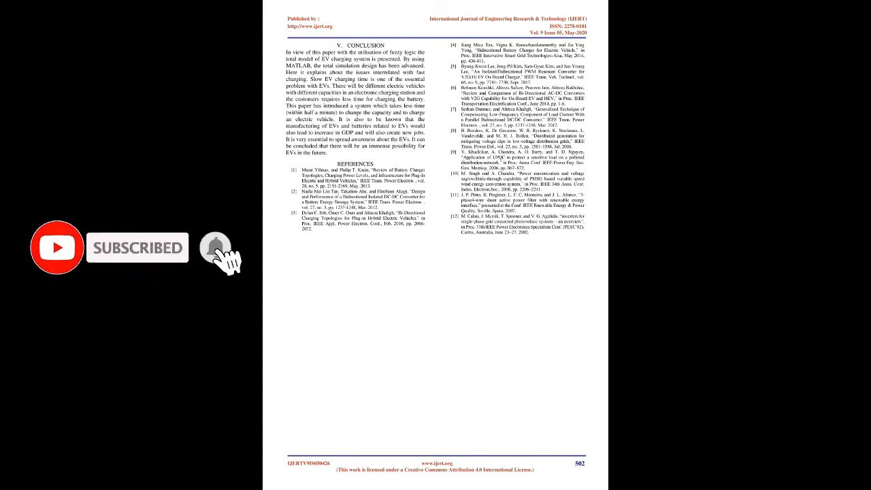